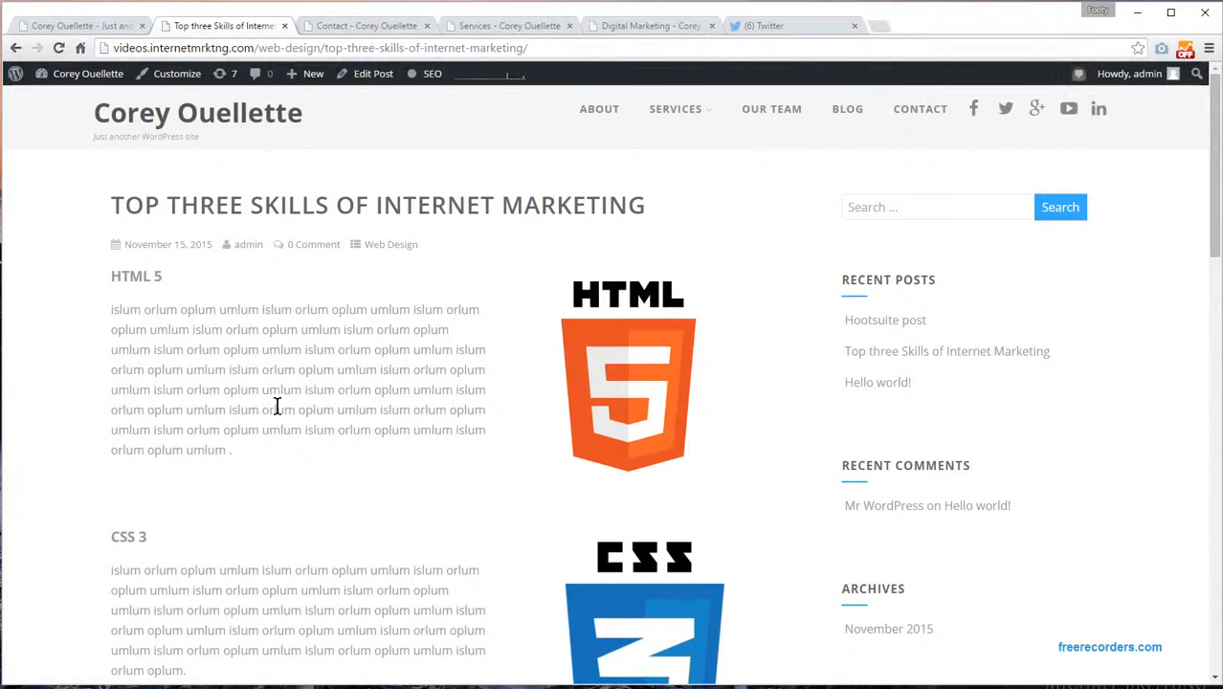
mouse_move(1026, 633)
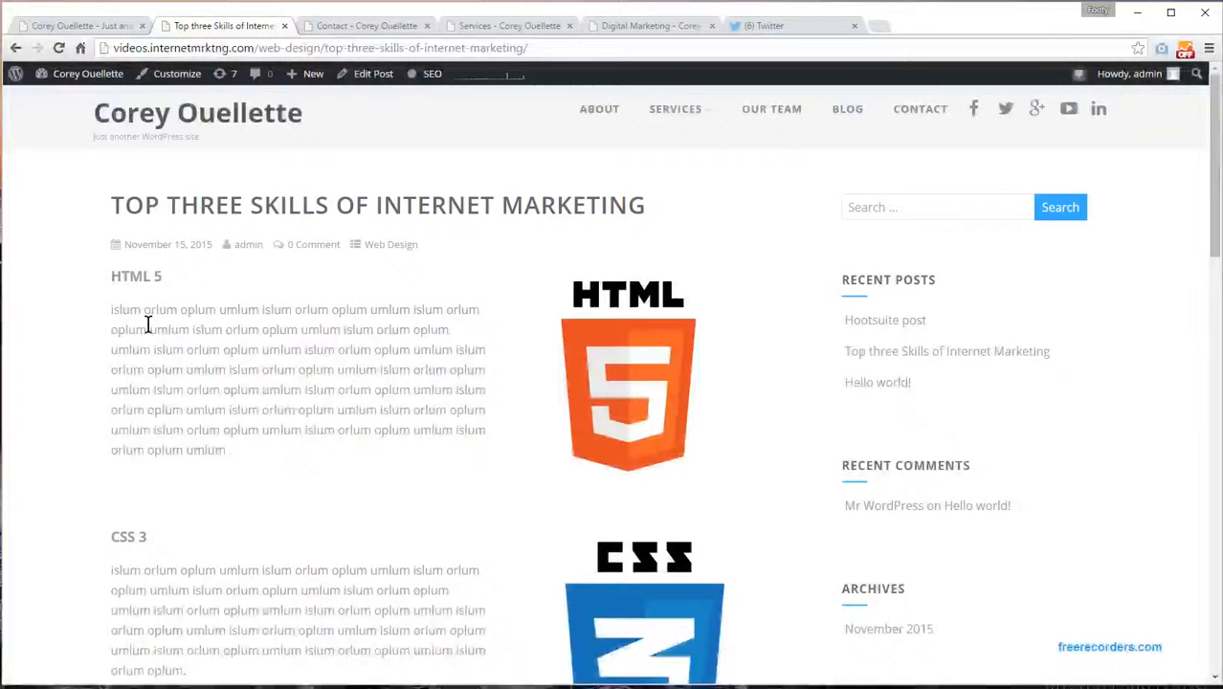
Step: Go from the site's Dashboard to Appearance > Widgets, showing Right Sidebar with Search and Recent Posts
scroll(down, 3)
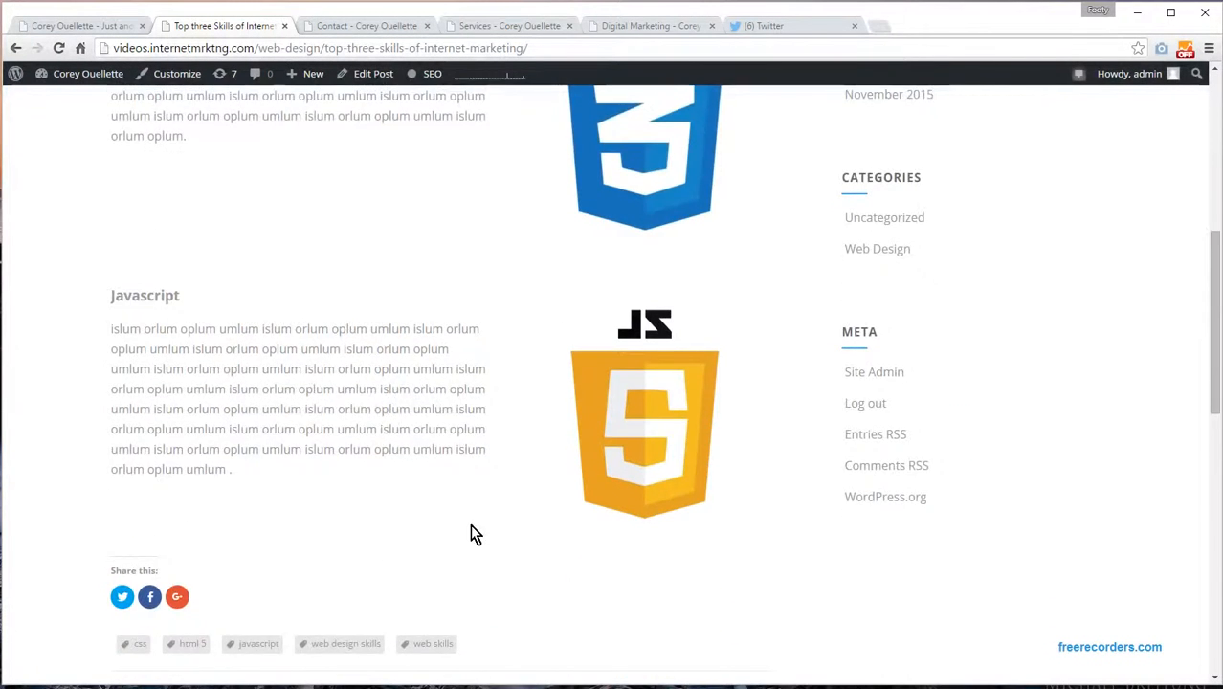
scroll(up, 3)
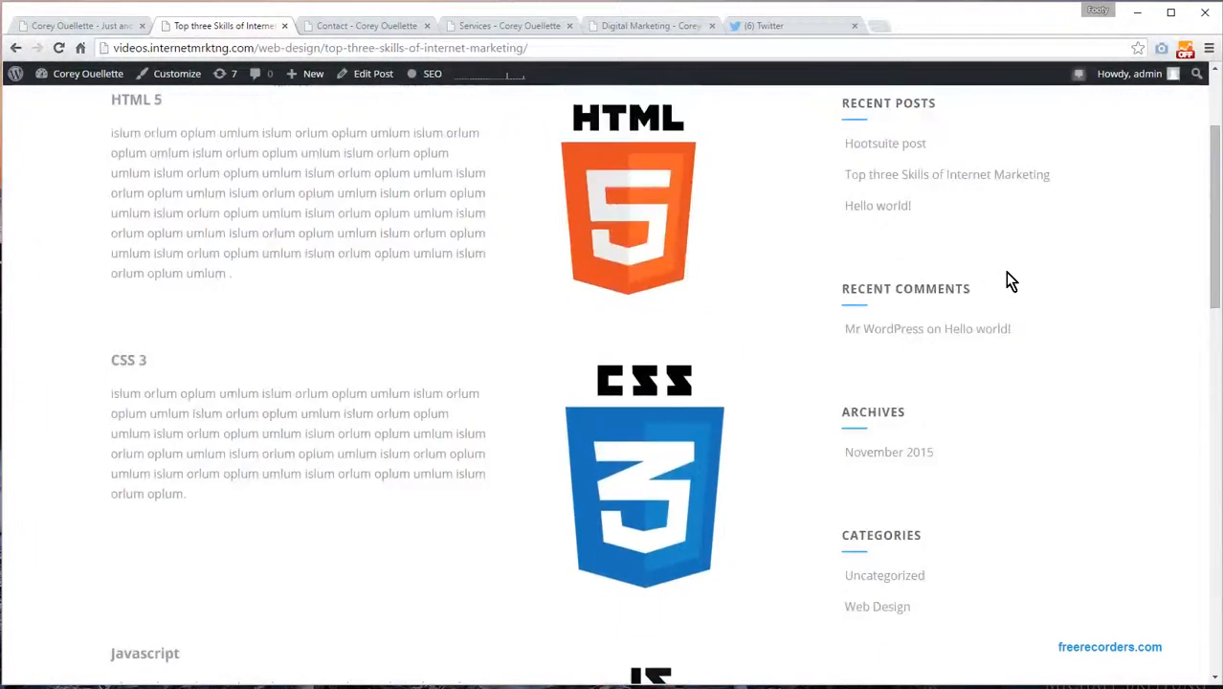
scroll(down, 3)
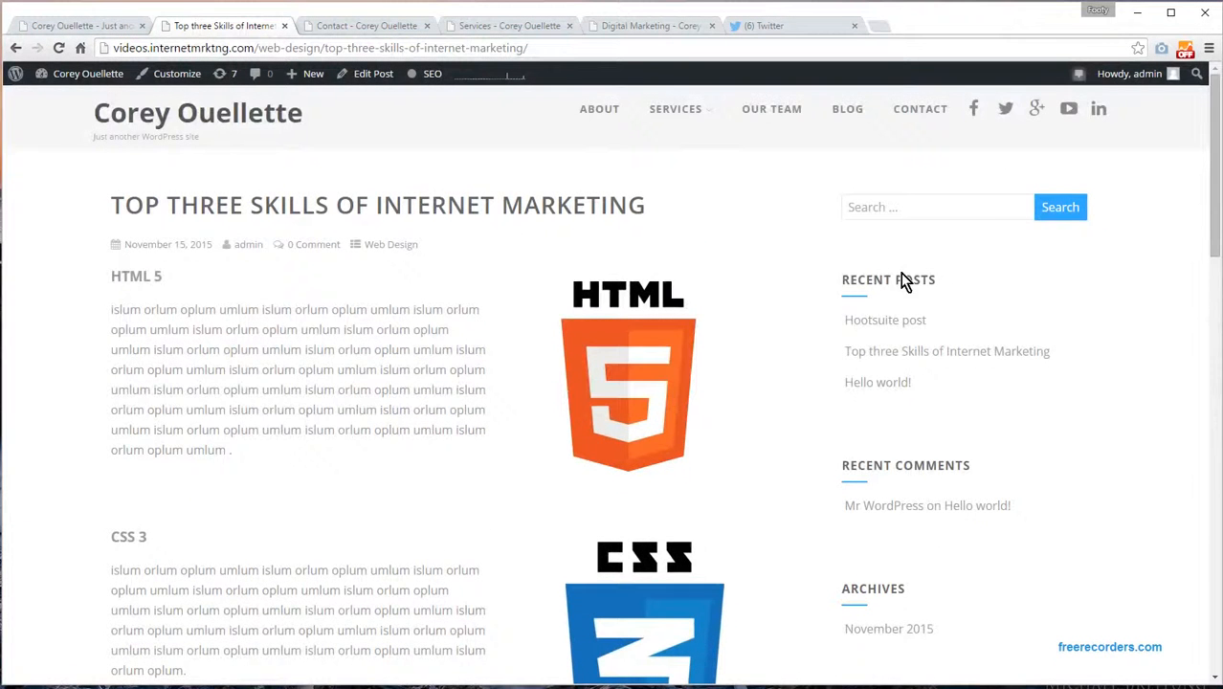
scroll(down, 3)
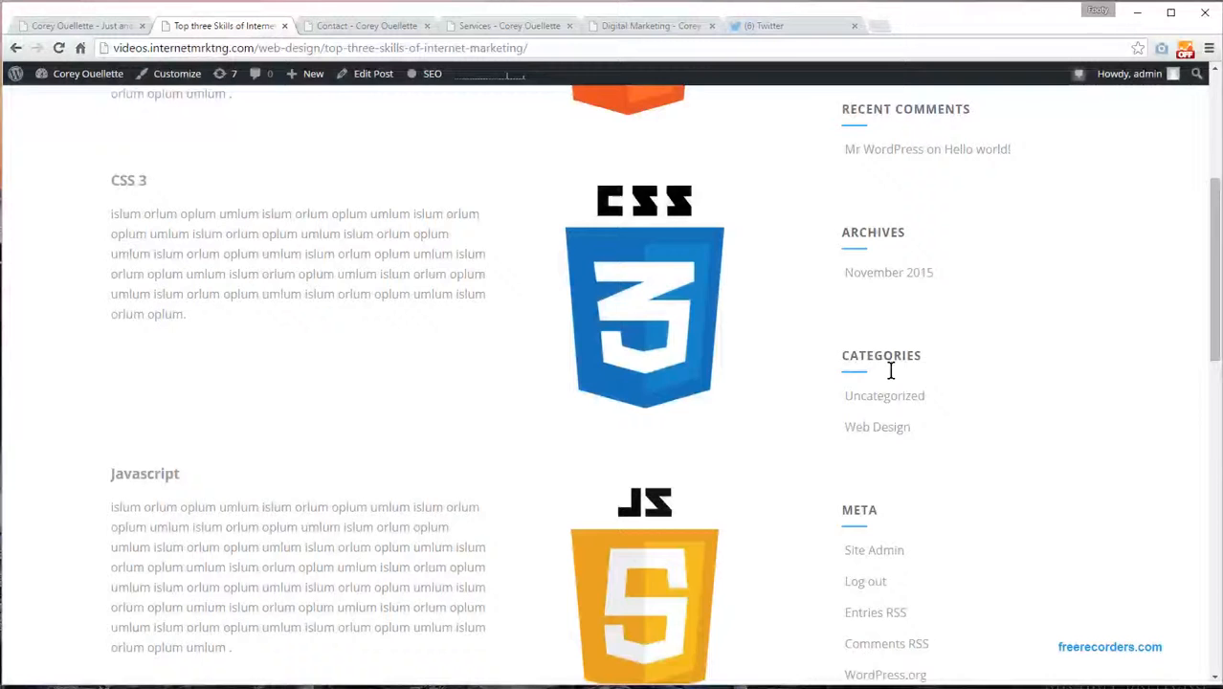
scroll(up, 3)
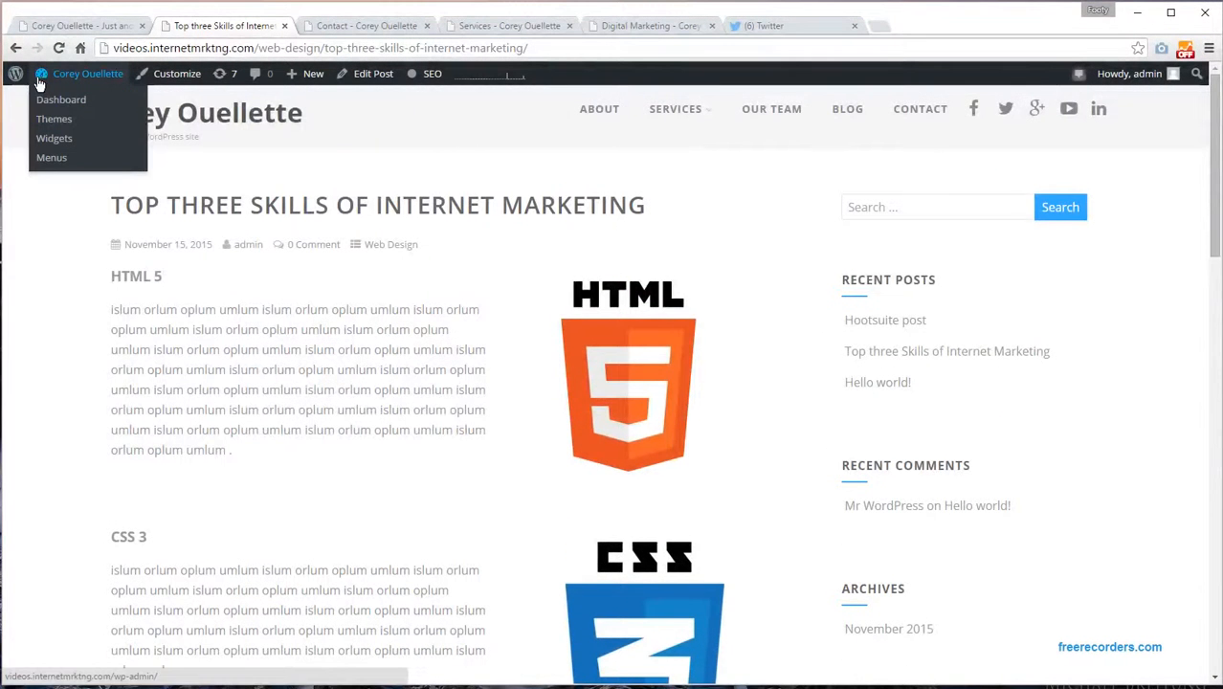
click(59, 100)
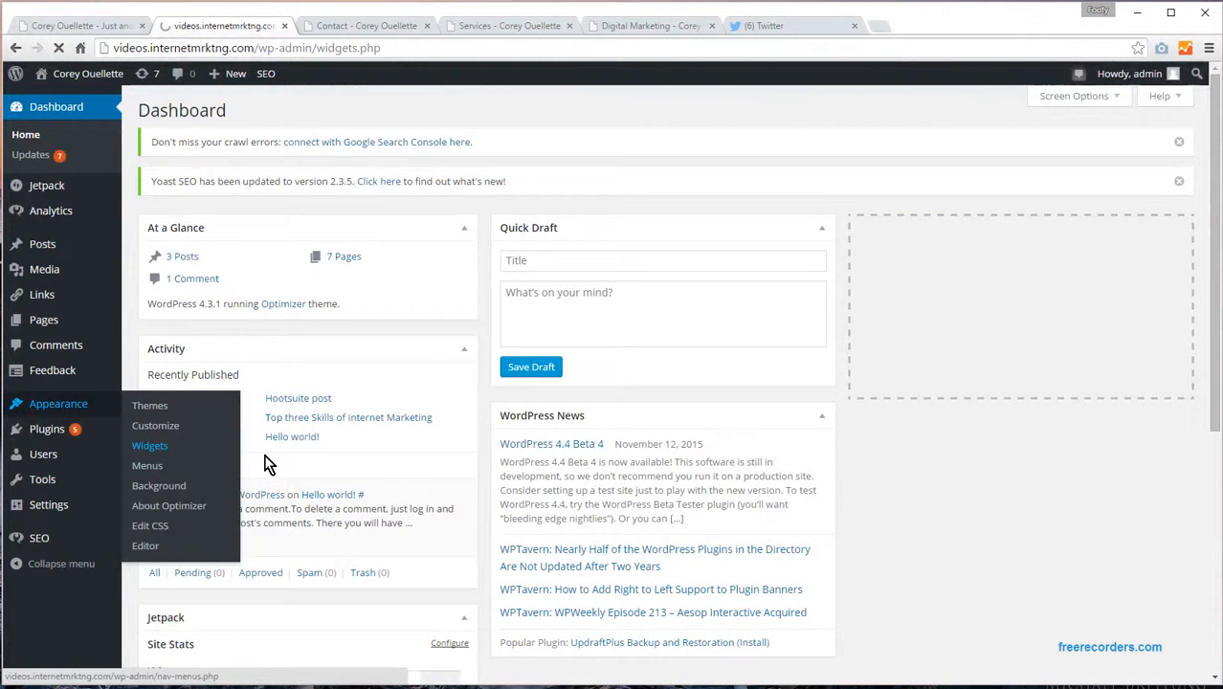
click(149, 446)
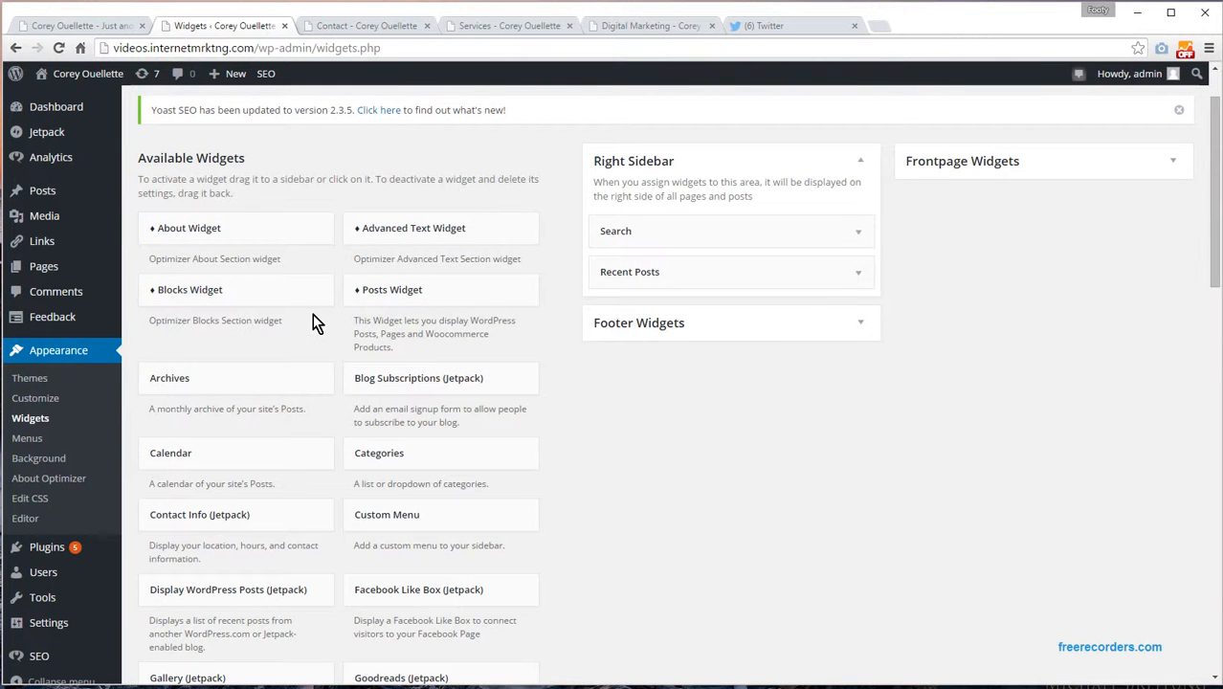
Step: Place Twitter Timeline (Jetpack) in the Right Sidebar, titled 'Follow me on Twitter', width 250, 5 tweets shown
scroll(down, 3)
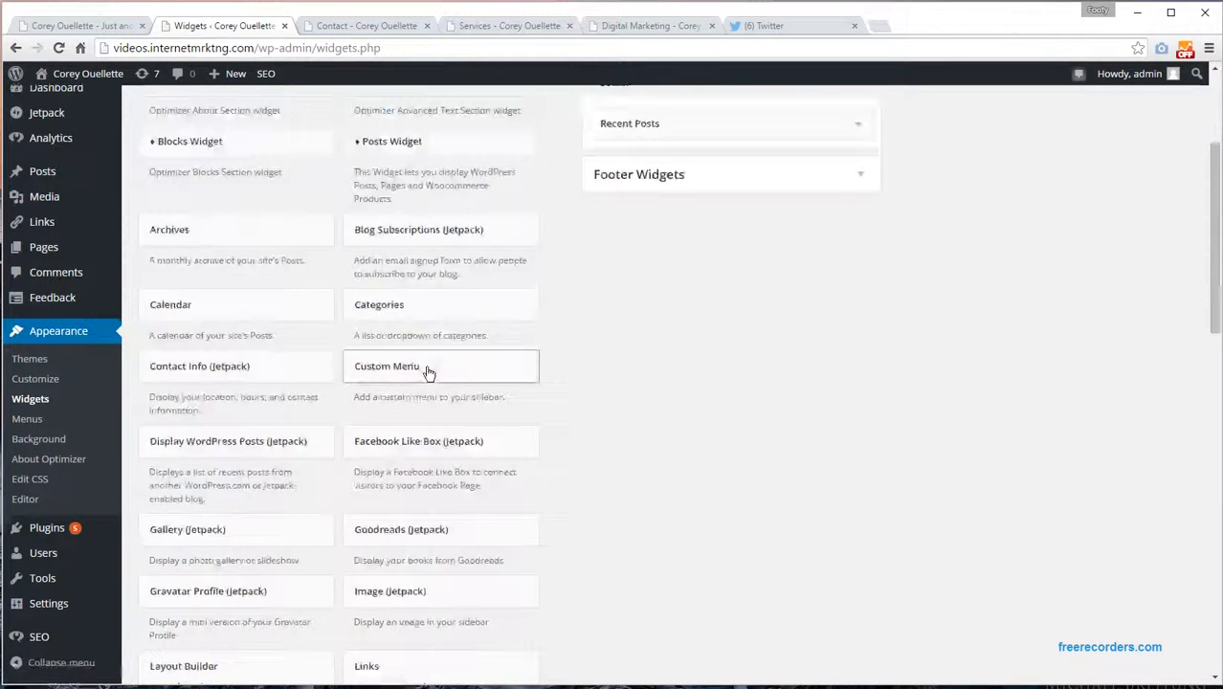
scroll(down, 3)
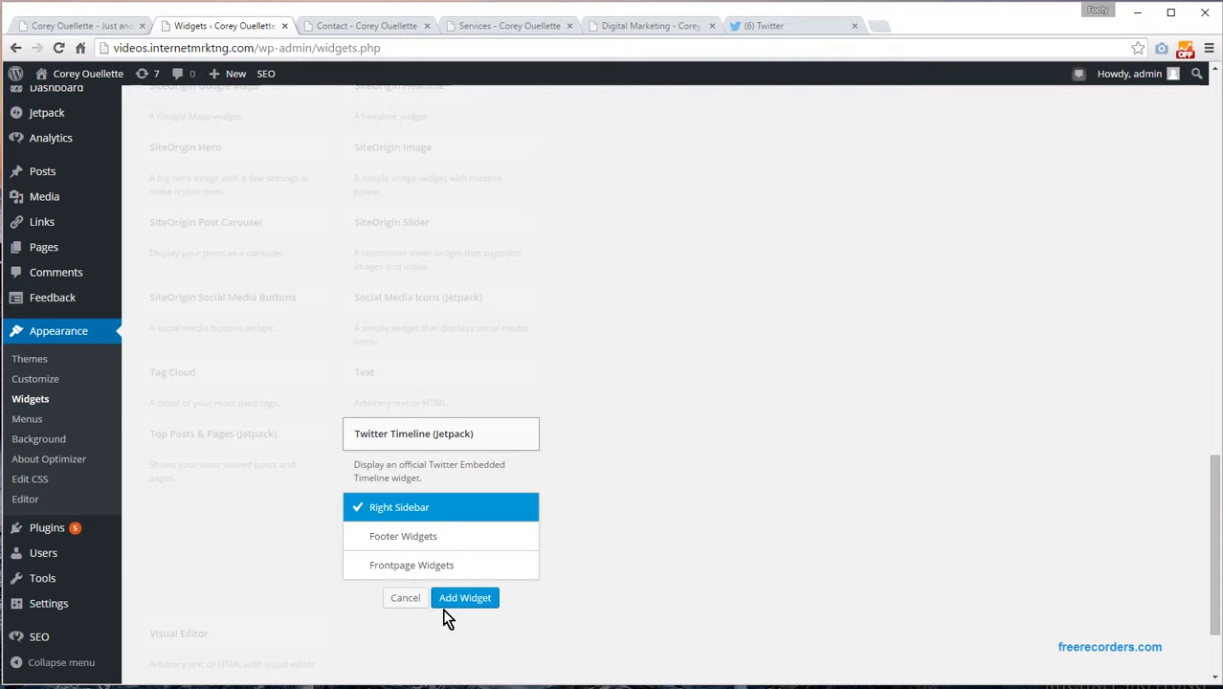
click(465, 597)
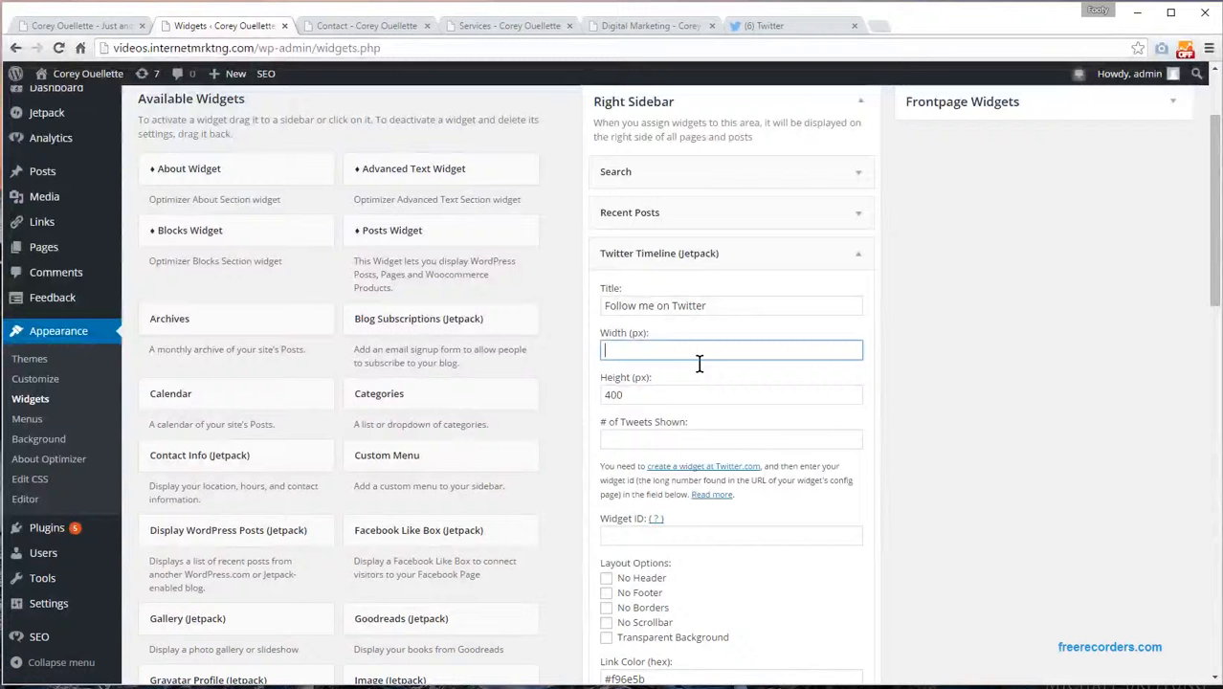
text(250)
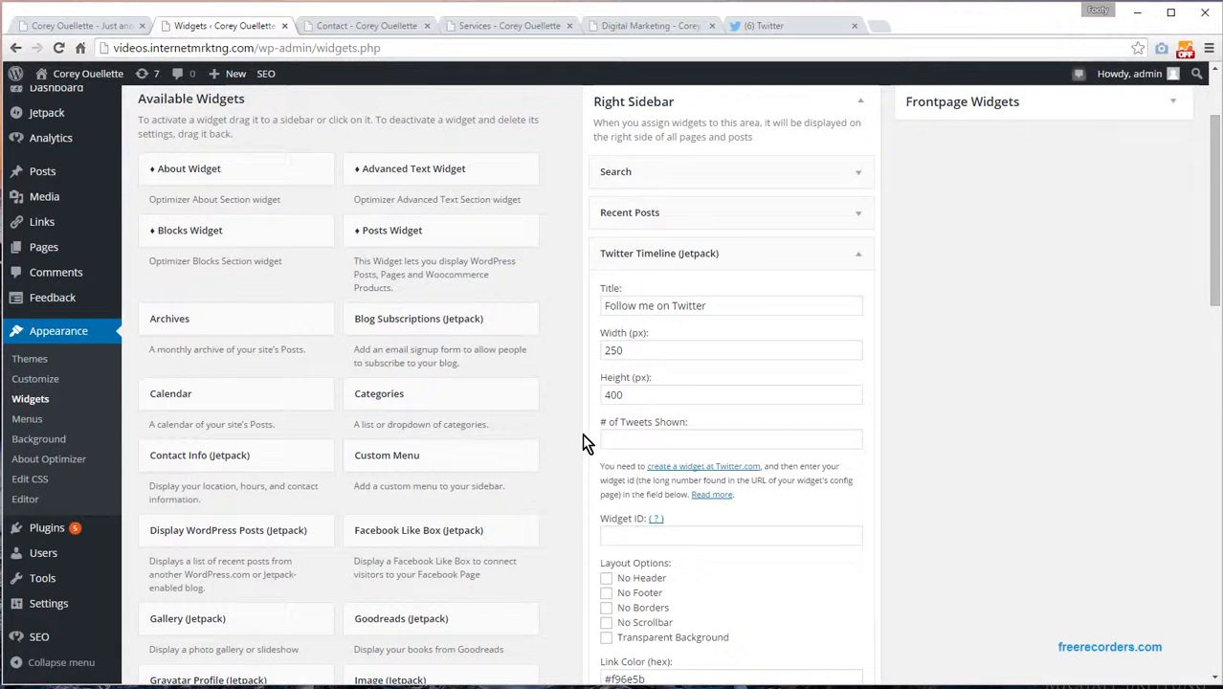
text(5)
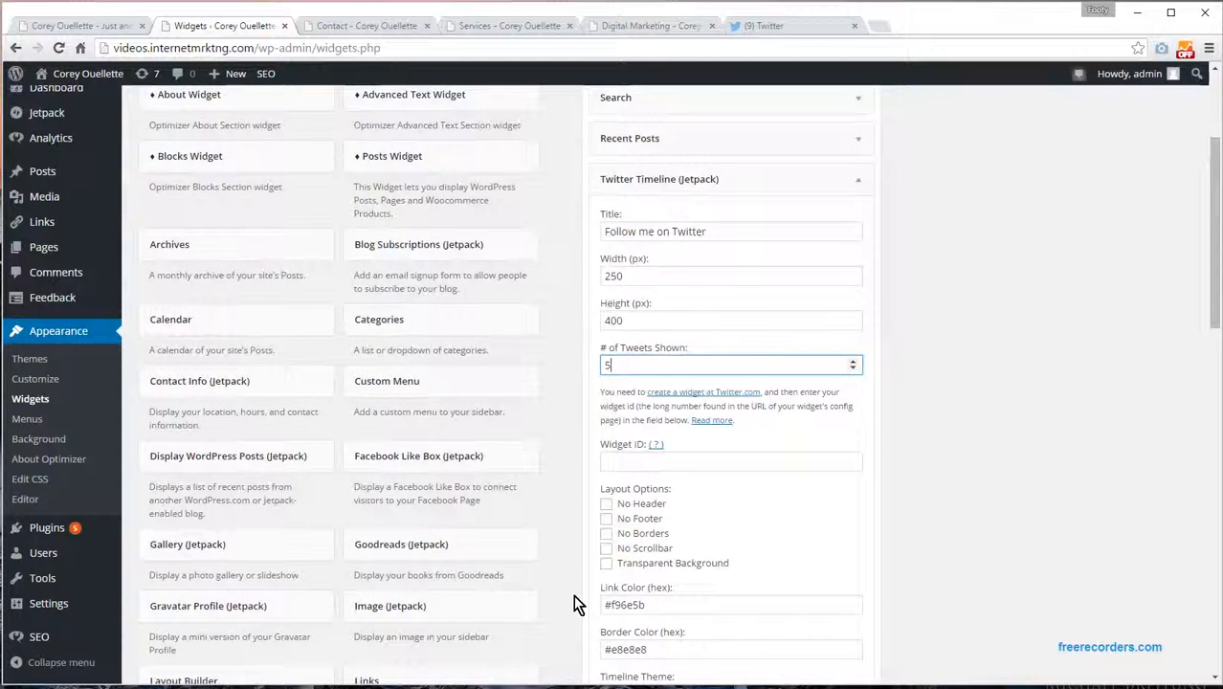
scroll(down, 3)
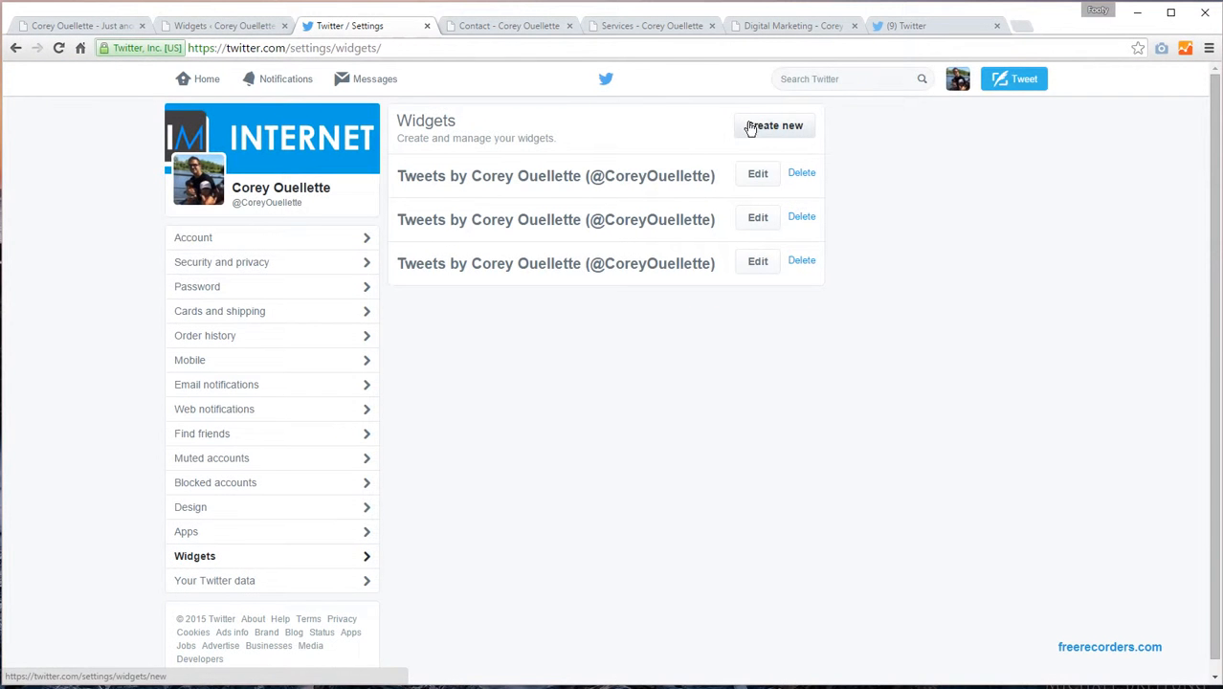
mouse_move(555, 272)
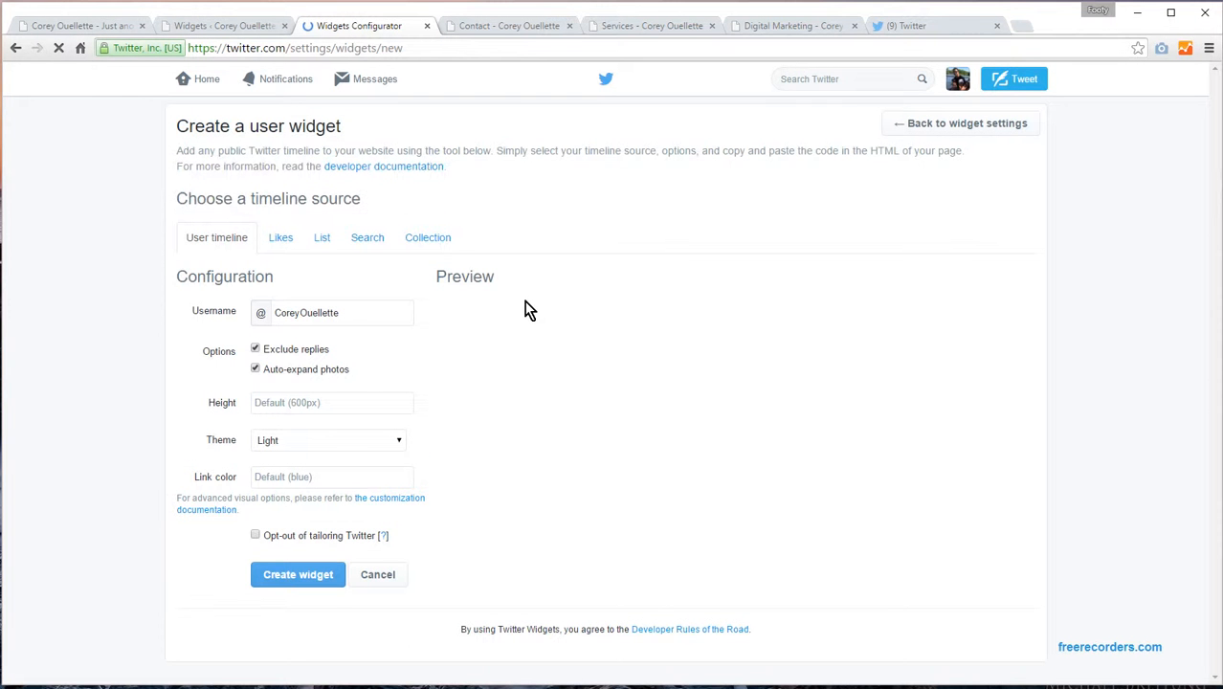
Step: Create the CoreyOuellette user-timeline widget in Twitter and copy its numeric ID from the URL
click(299, 574)
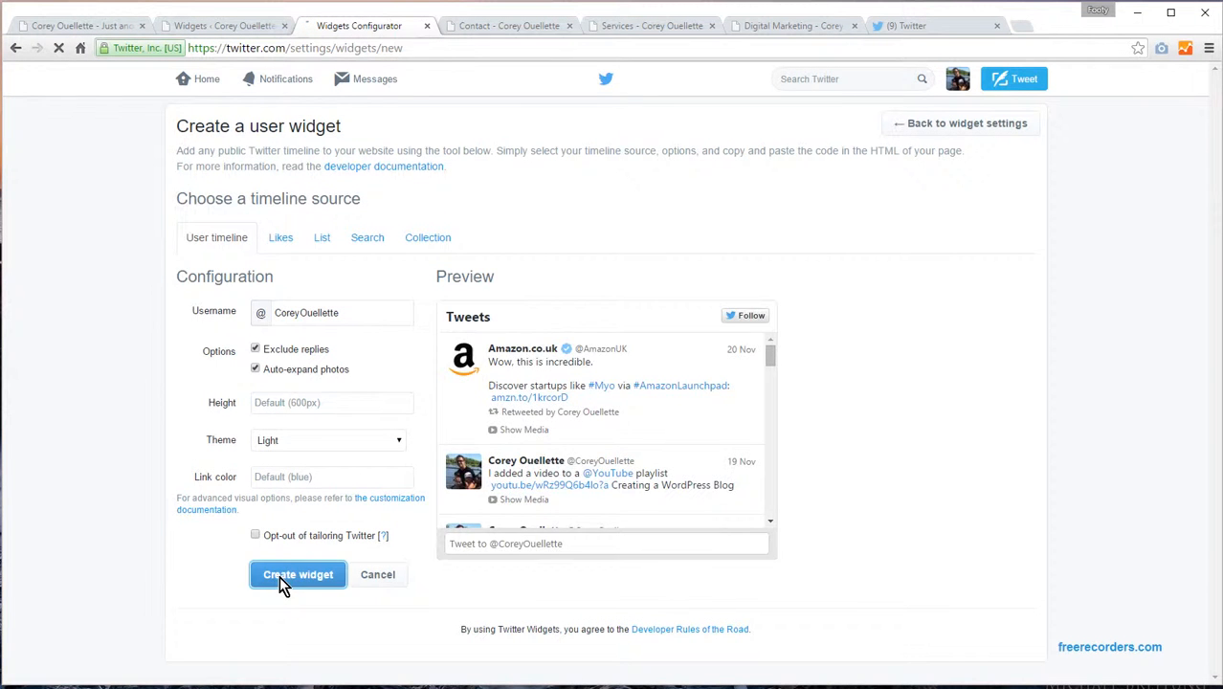
click(299, 575)
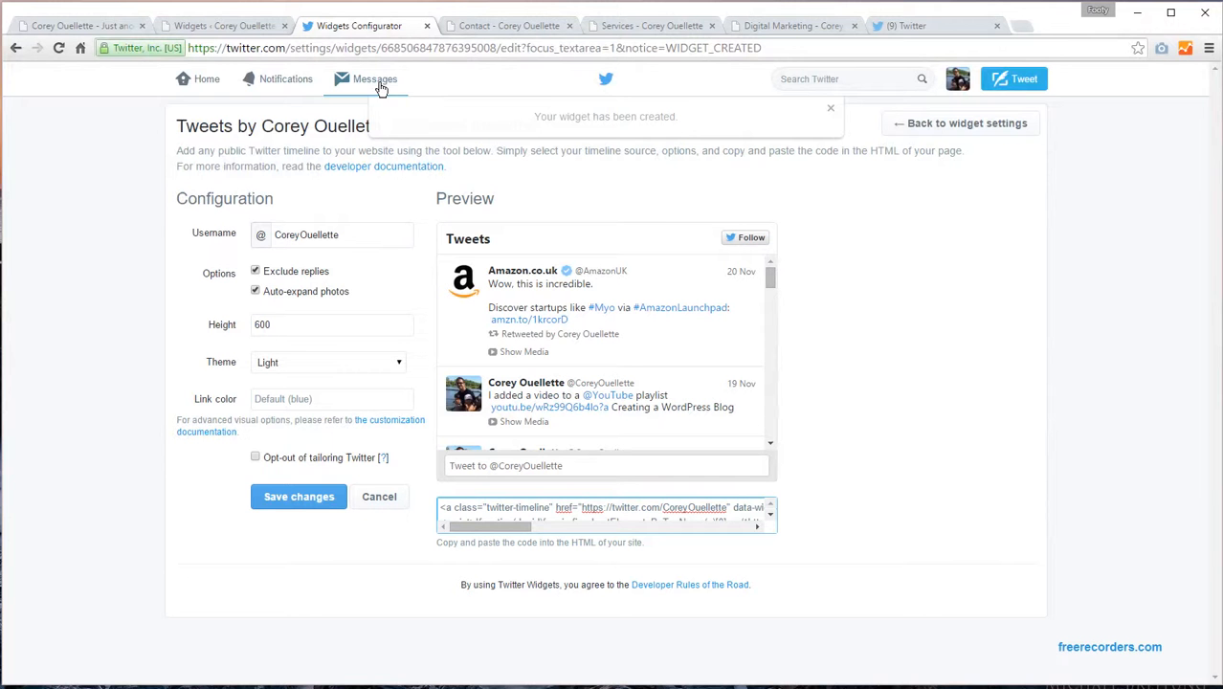
double_click(400, 48)
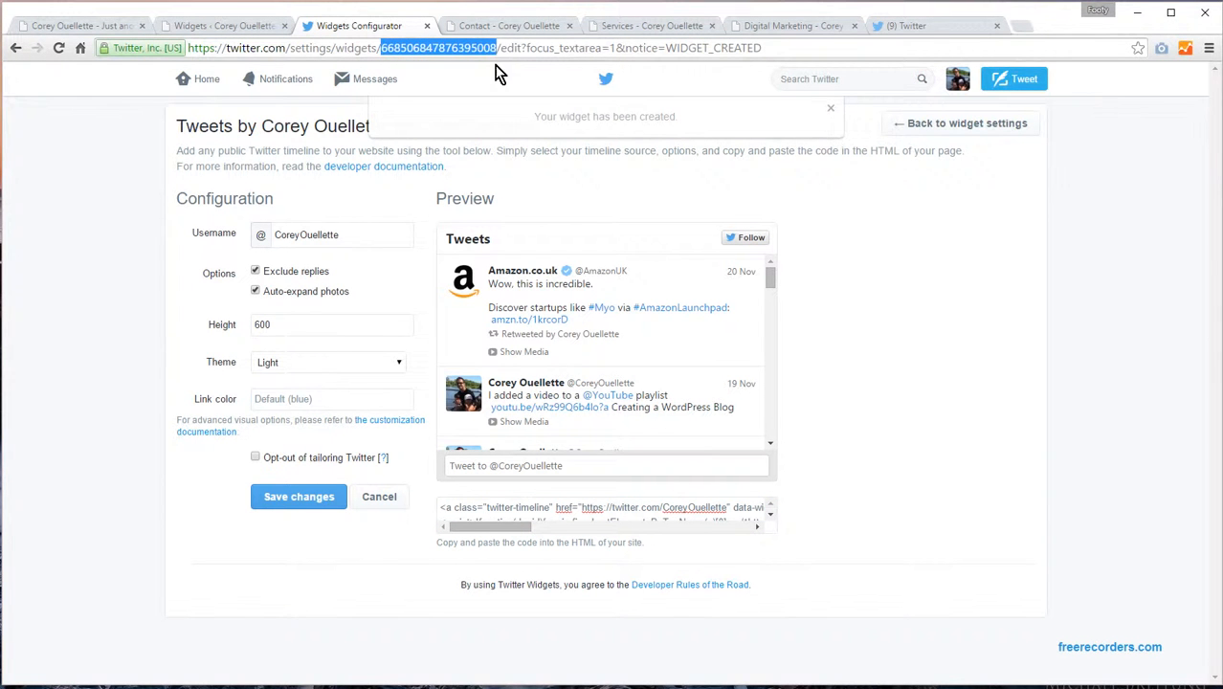
click(222, 27)
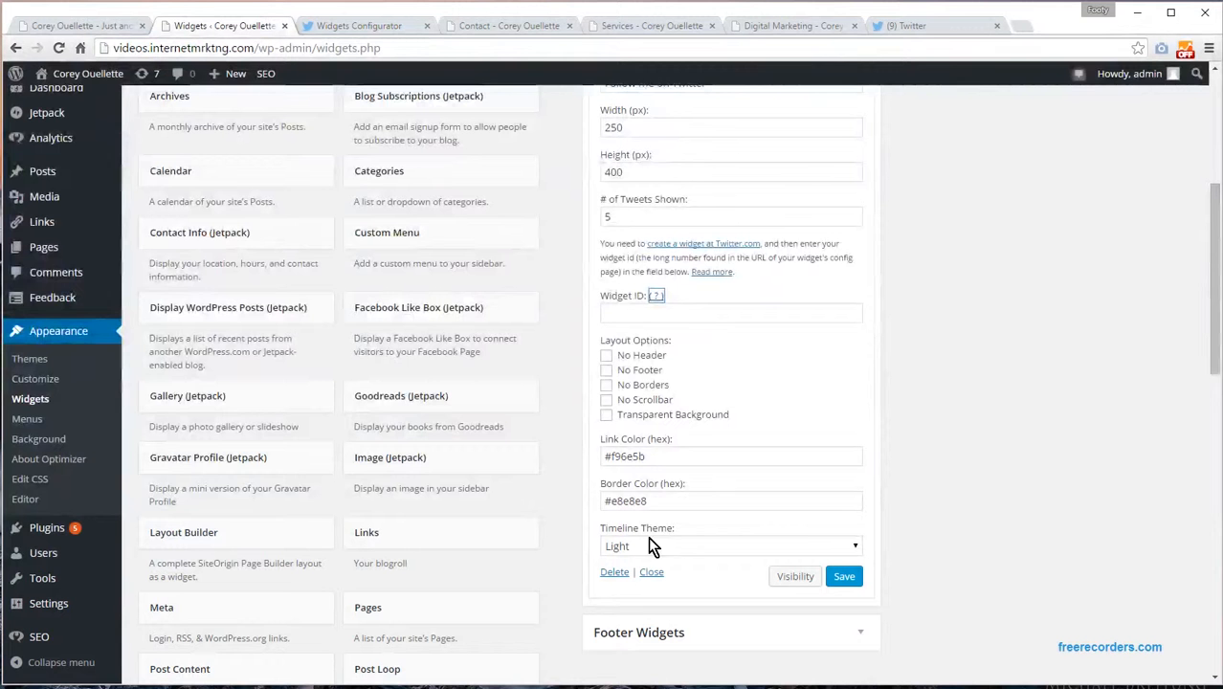
text(668506847876395008)
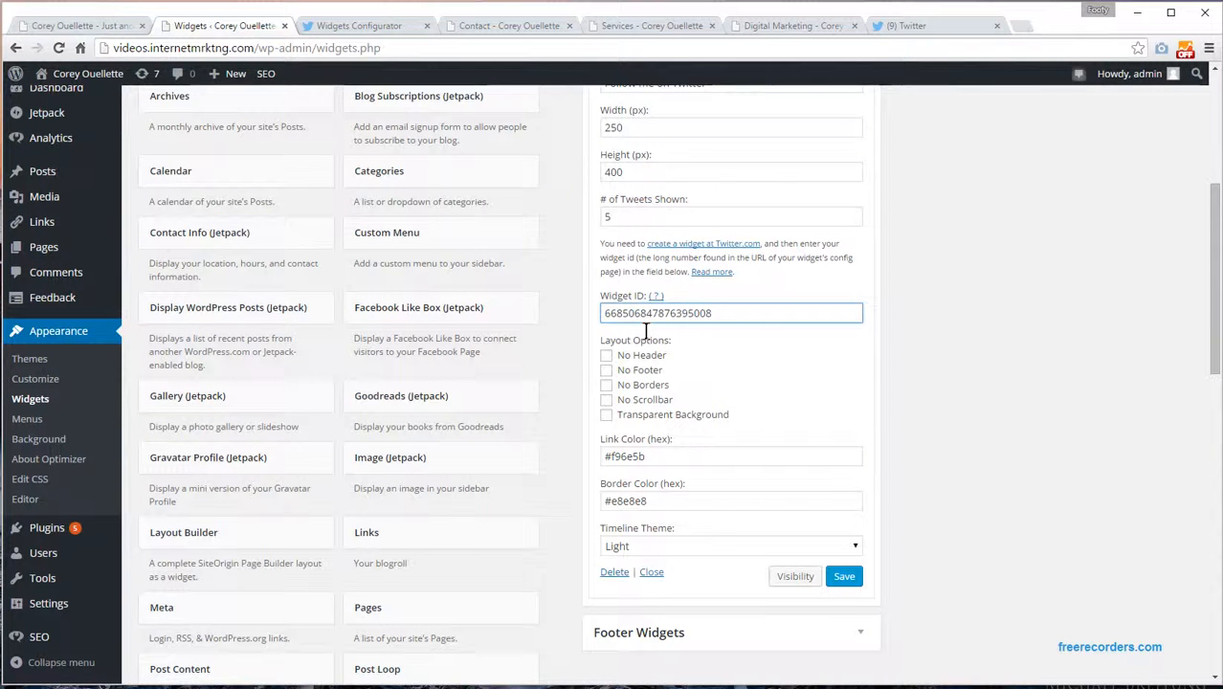
click(842, 574)
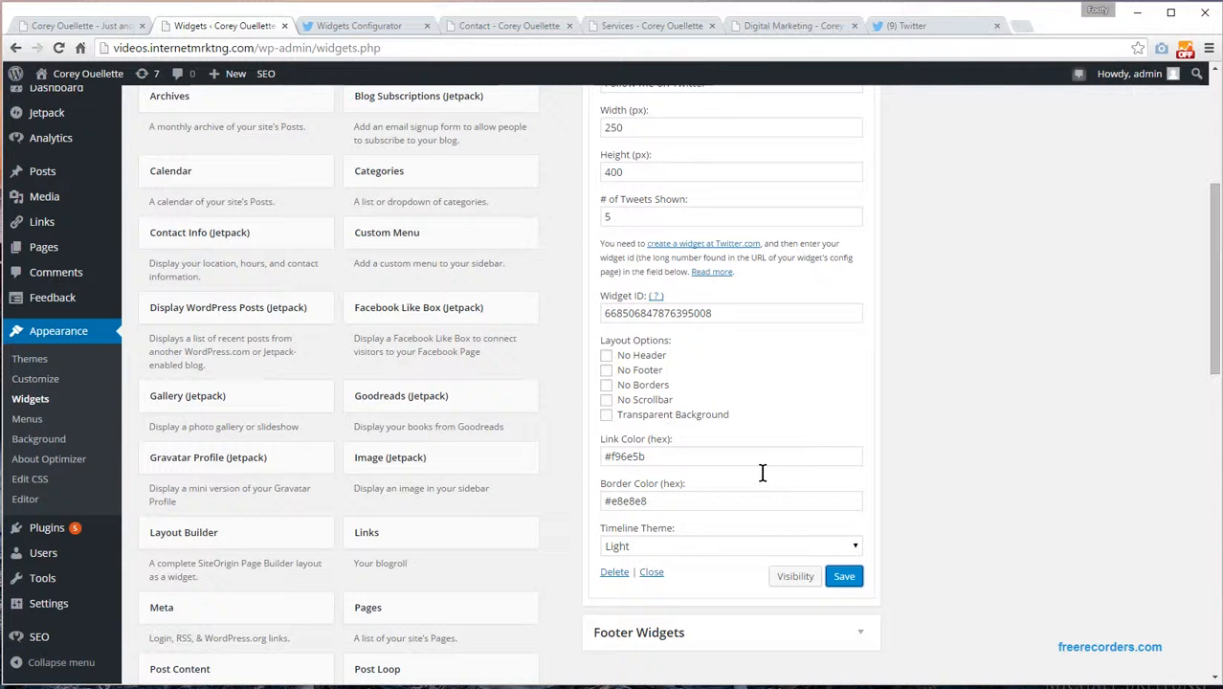
click(77, 27)
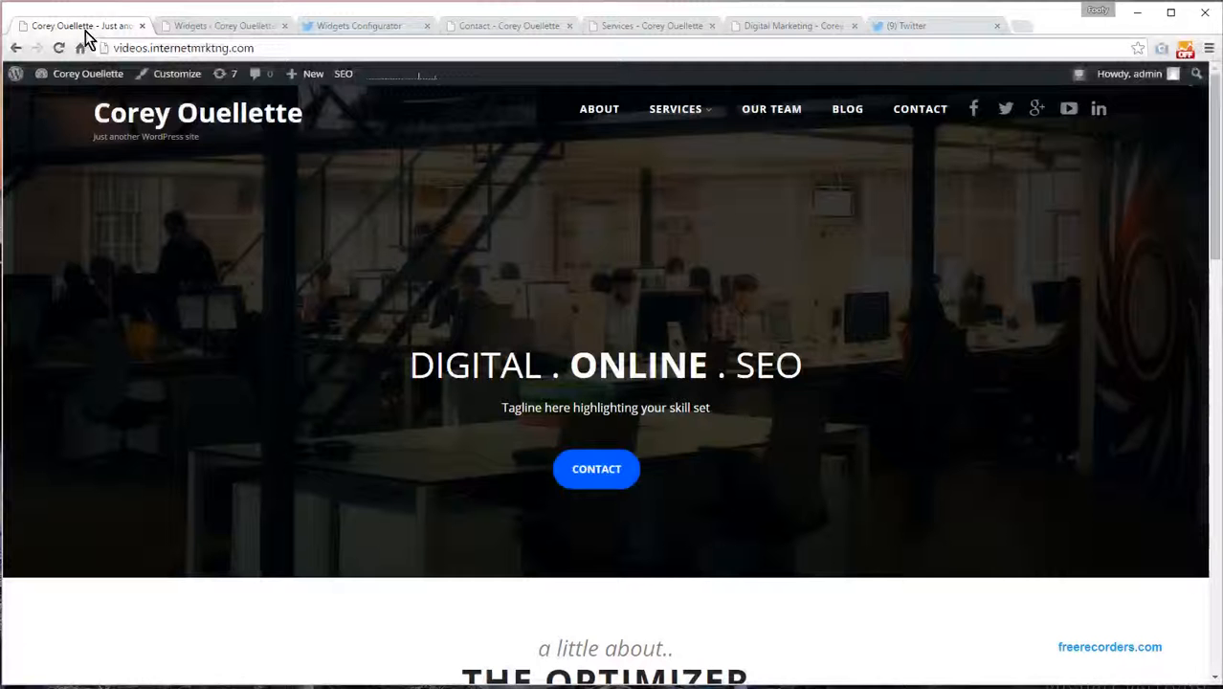
scroll(down, 3)
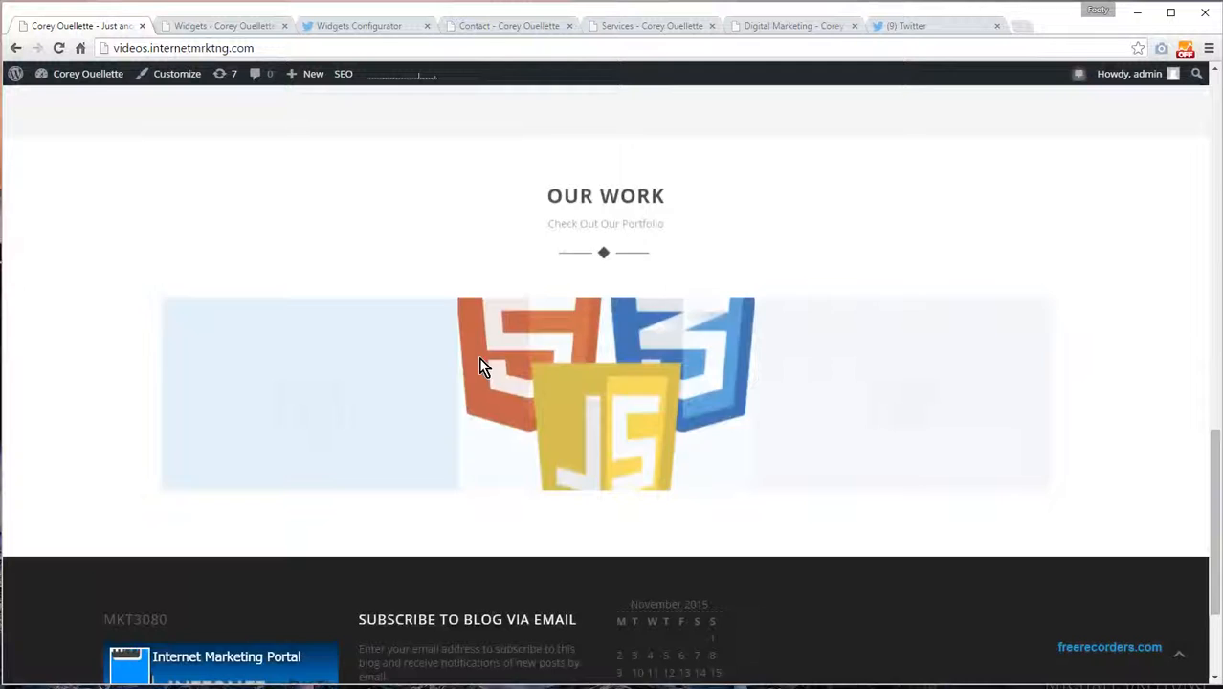
scroll(up, 3)
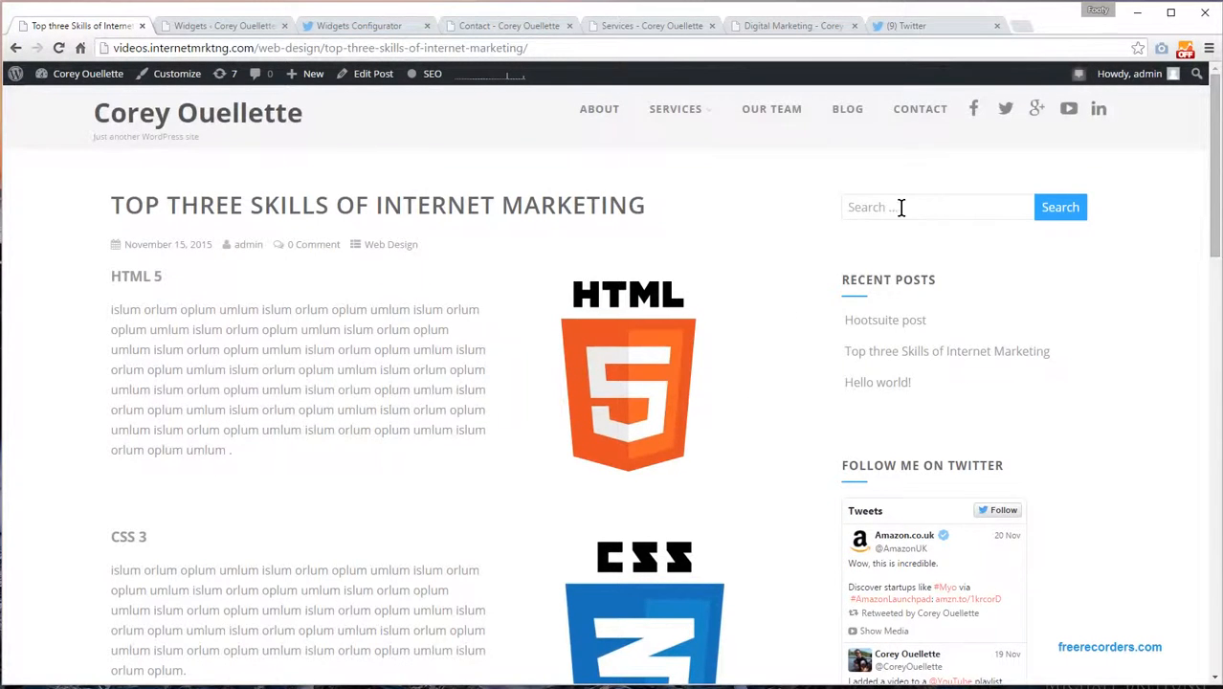
scroll(down, 3)
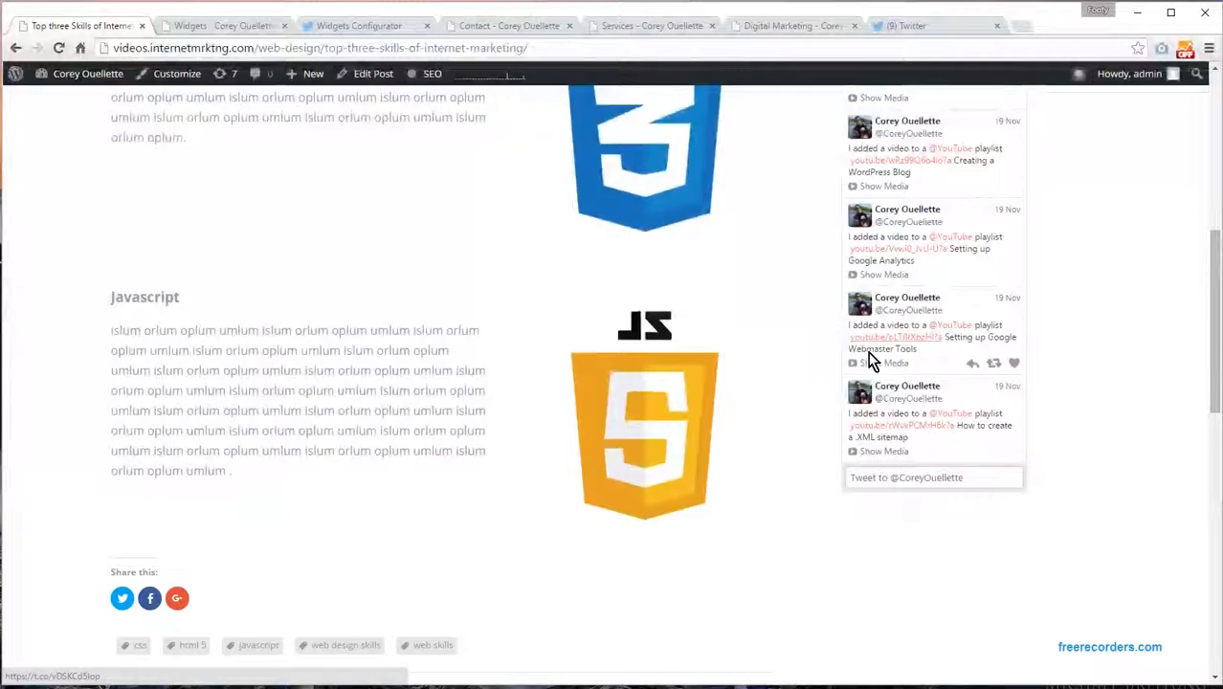
scroll(down, 3)
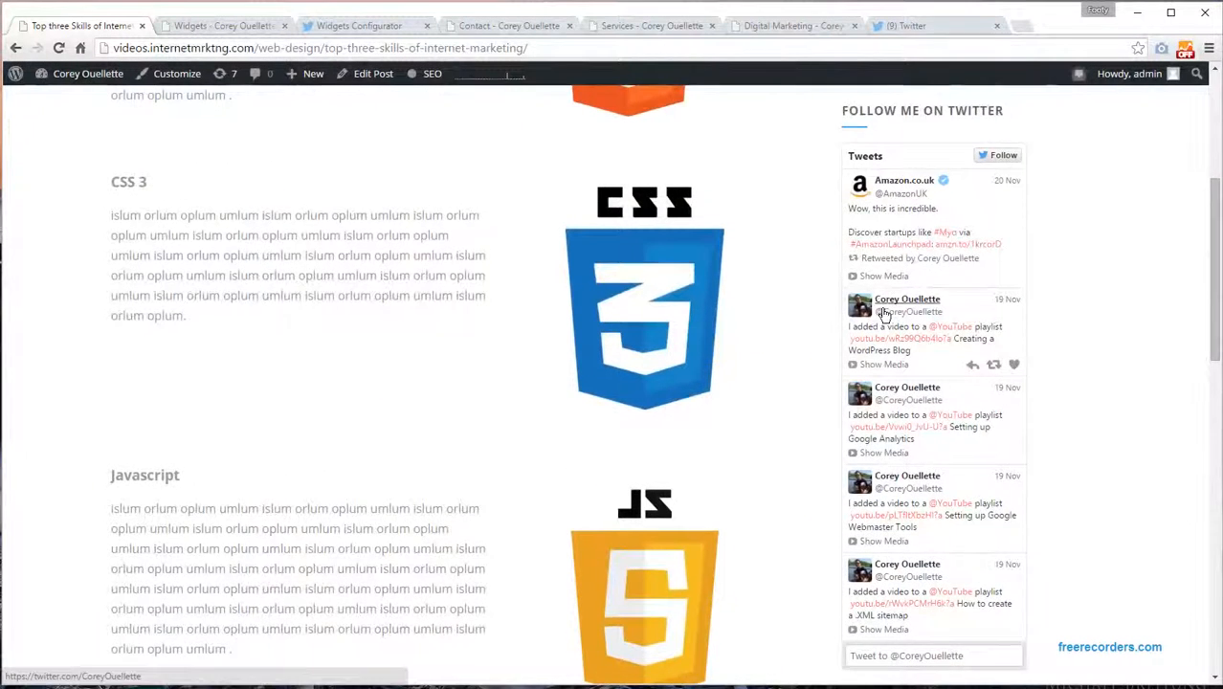
scroll(down, 3)
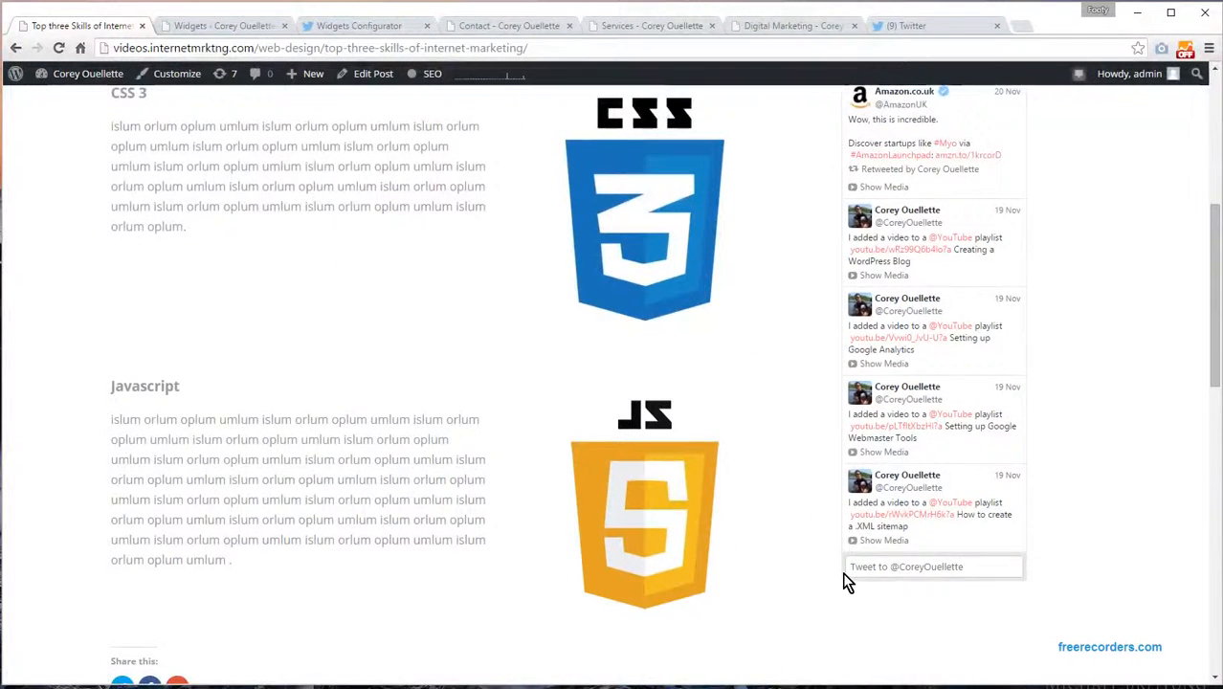
click(907, 567)
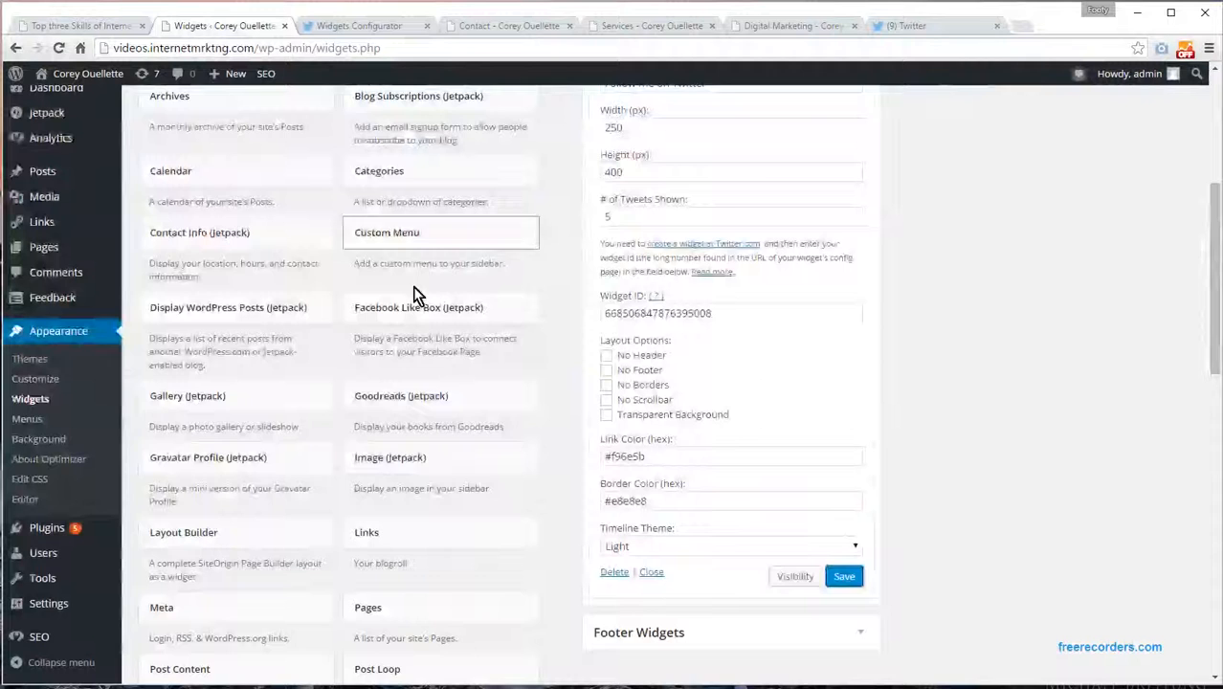
Step: Put Facebook Like Box (Jetpack) in the sidebar above the timeline and start its title 'Like us'
scroll(down, 3)
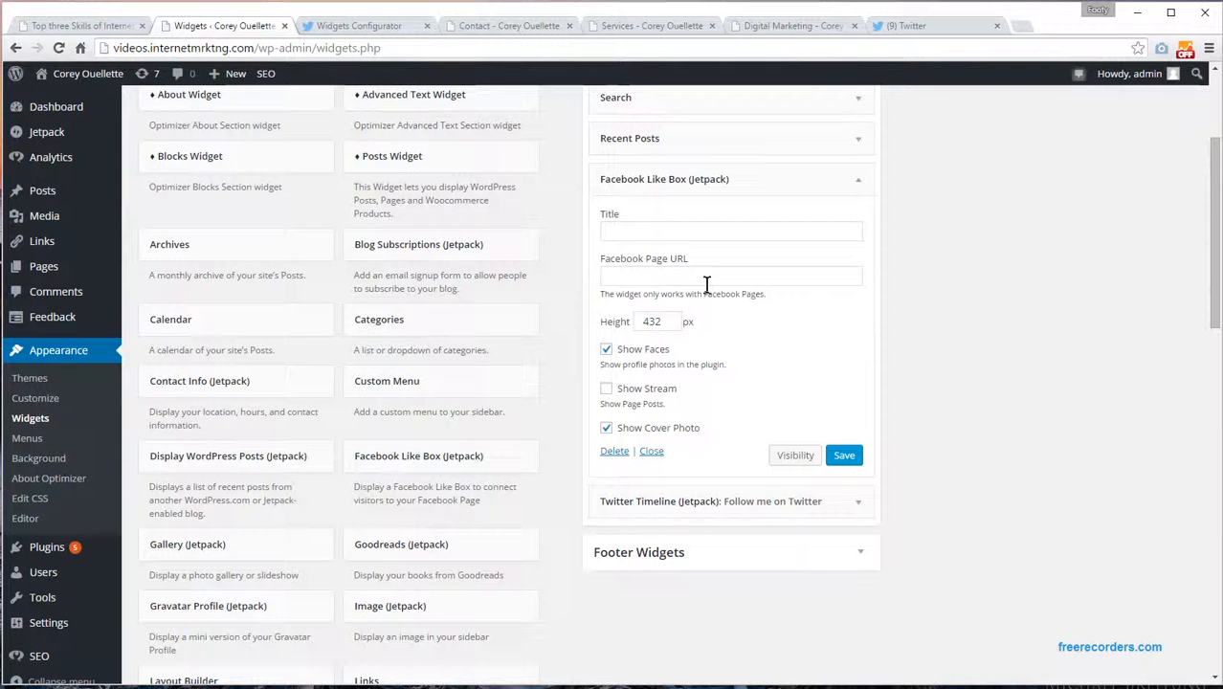
click(732, 230)
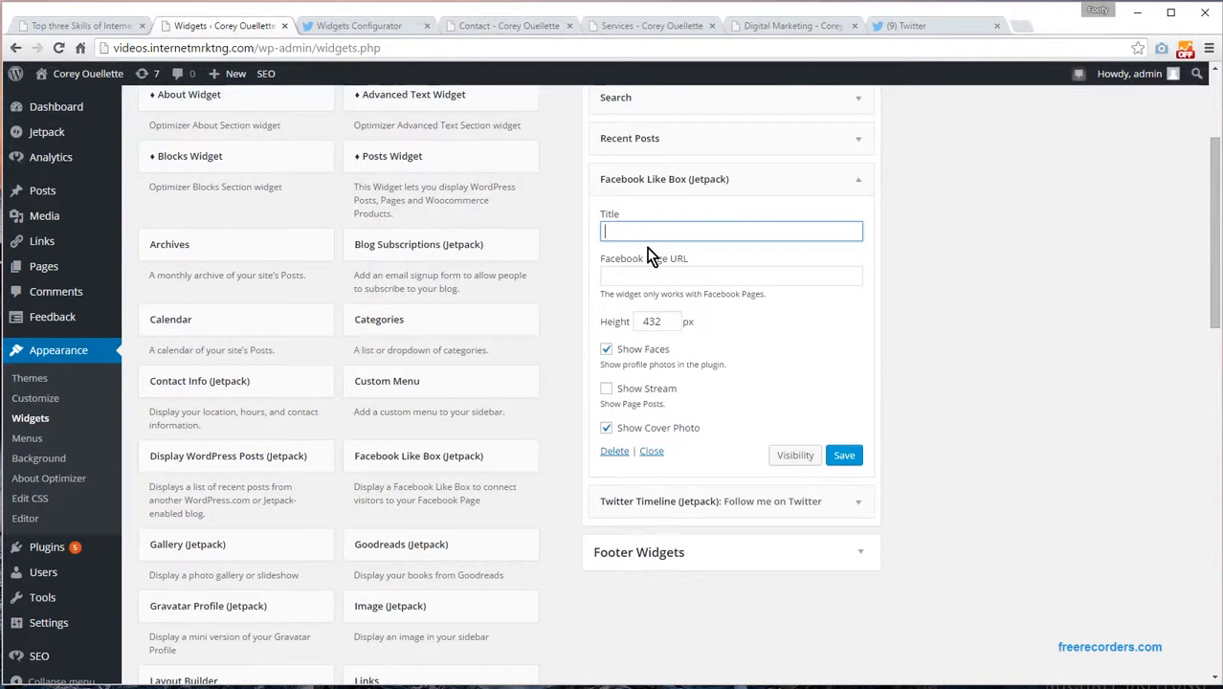
text(Like us on Faceb)
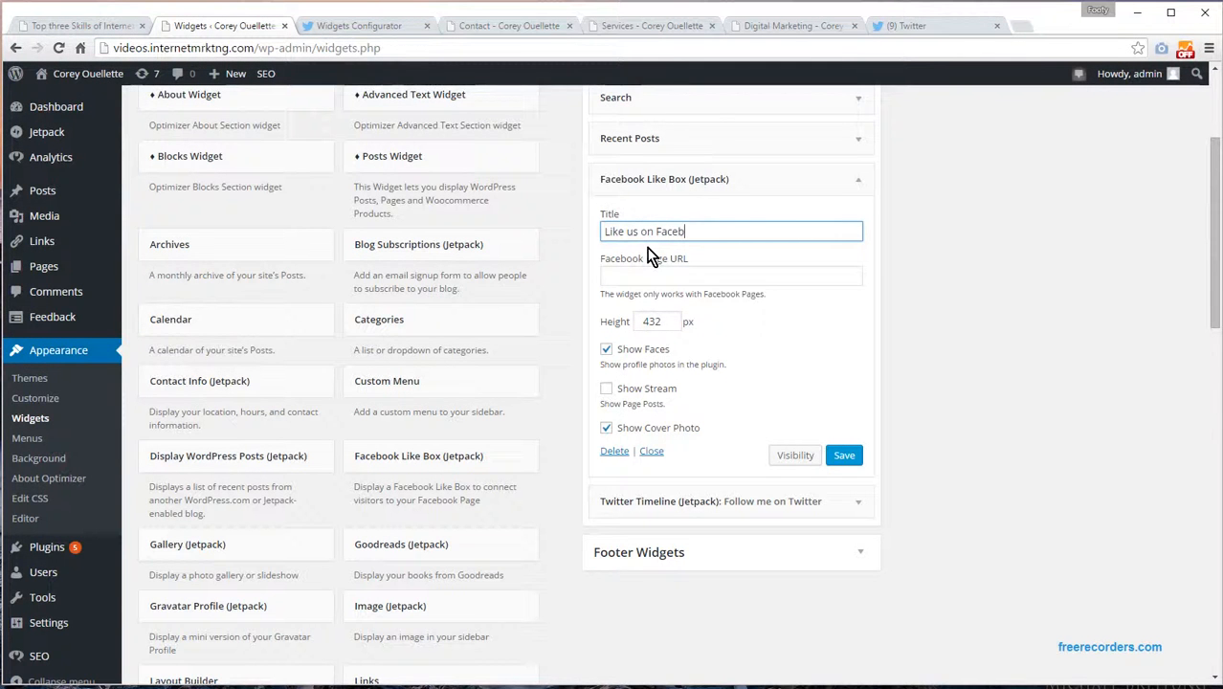
click(360, 27)
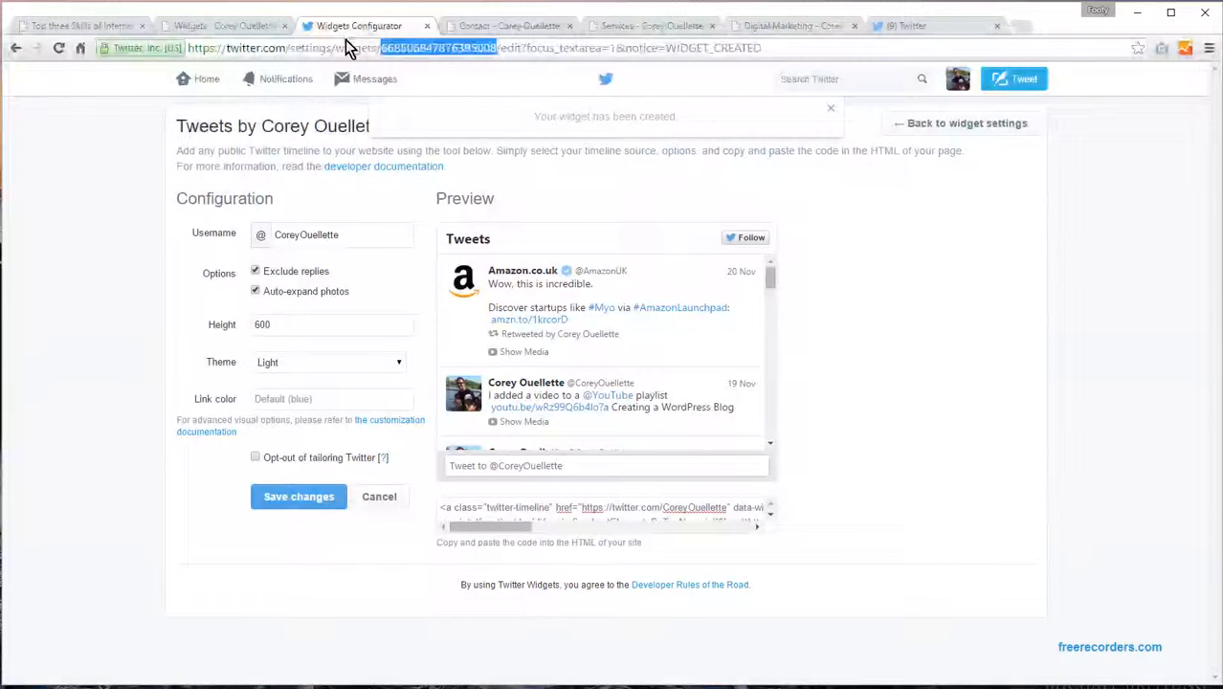
Step: Paste the Internet Marketing Portal page URL into Facebook Page URL and save the 'Like us on Facebook' widget
click(383, 48)
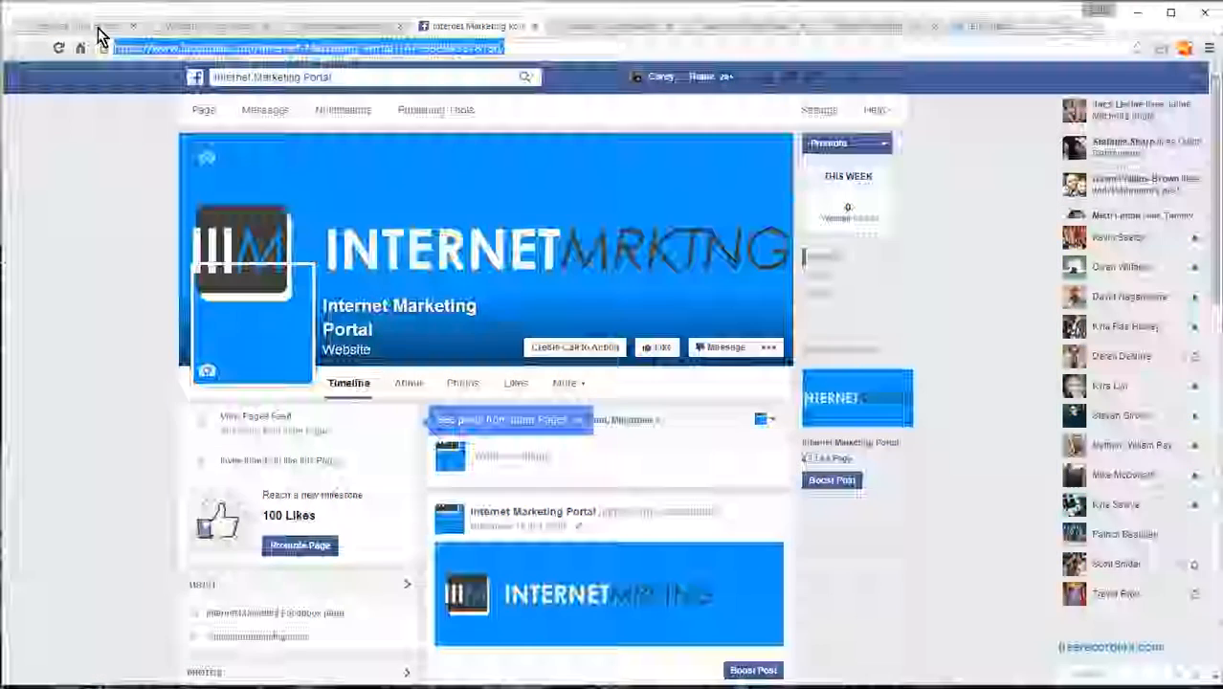
click(207, 27)
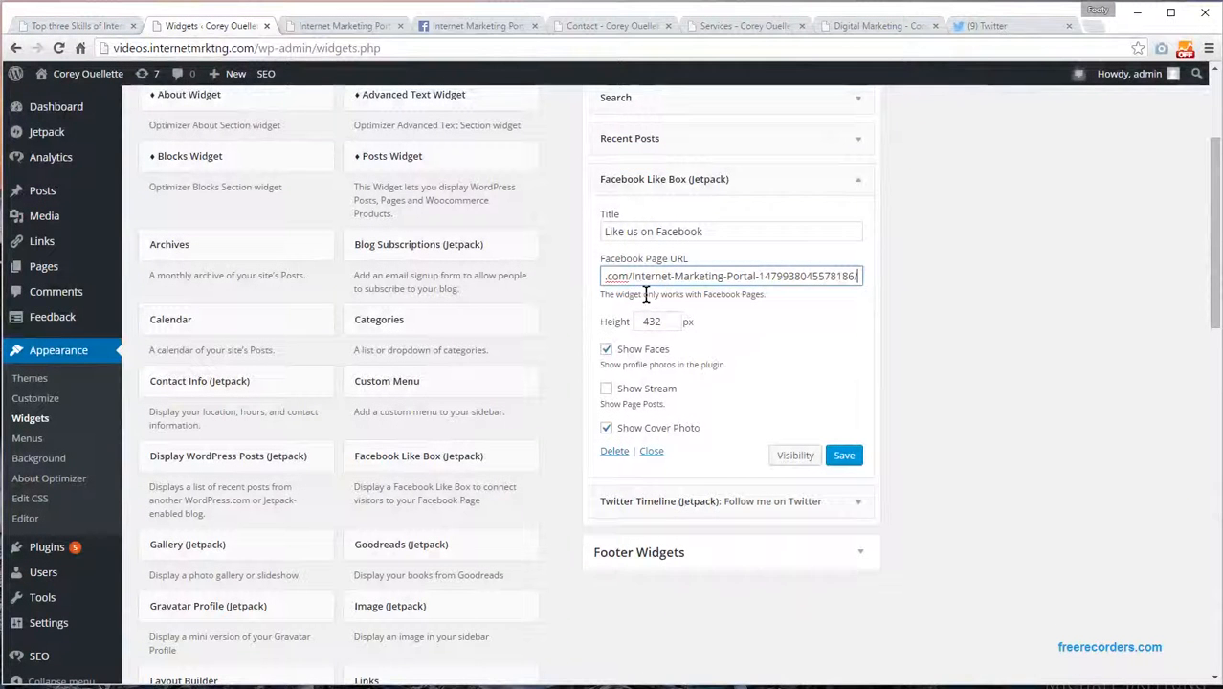
click(842, 455)
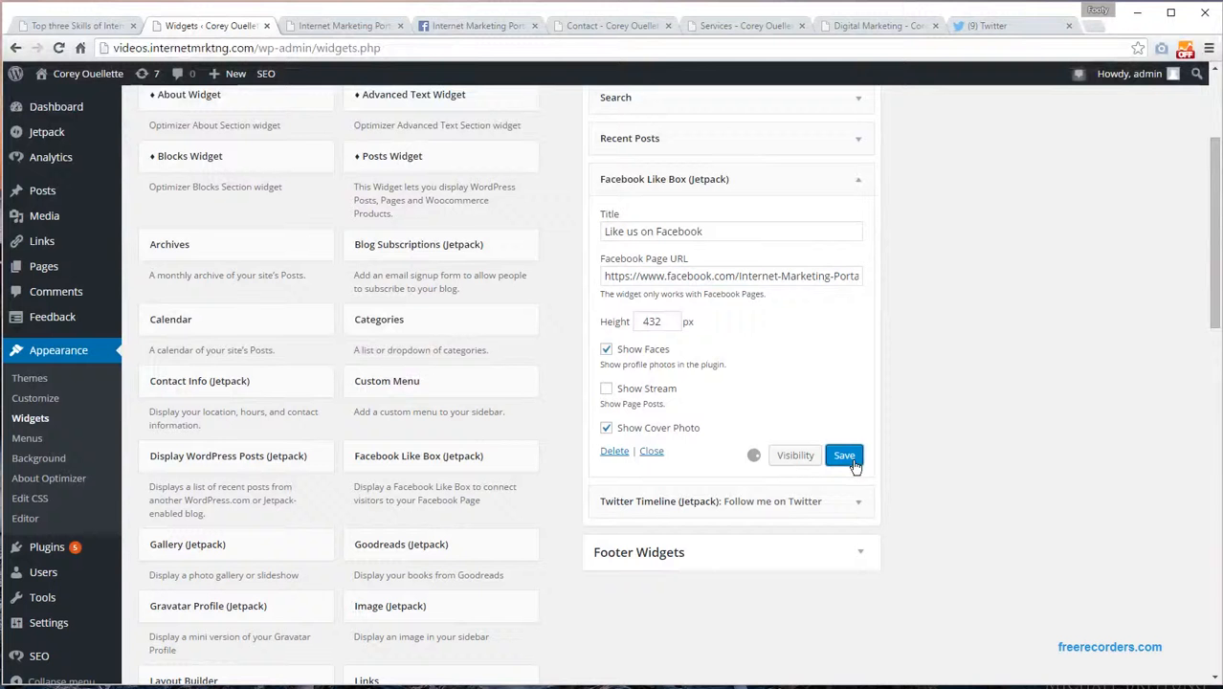
click(844, 455)
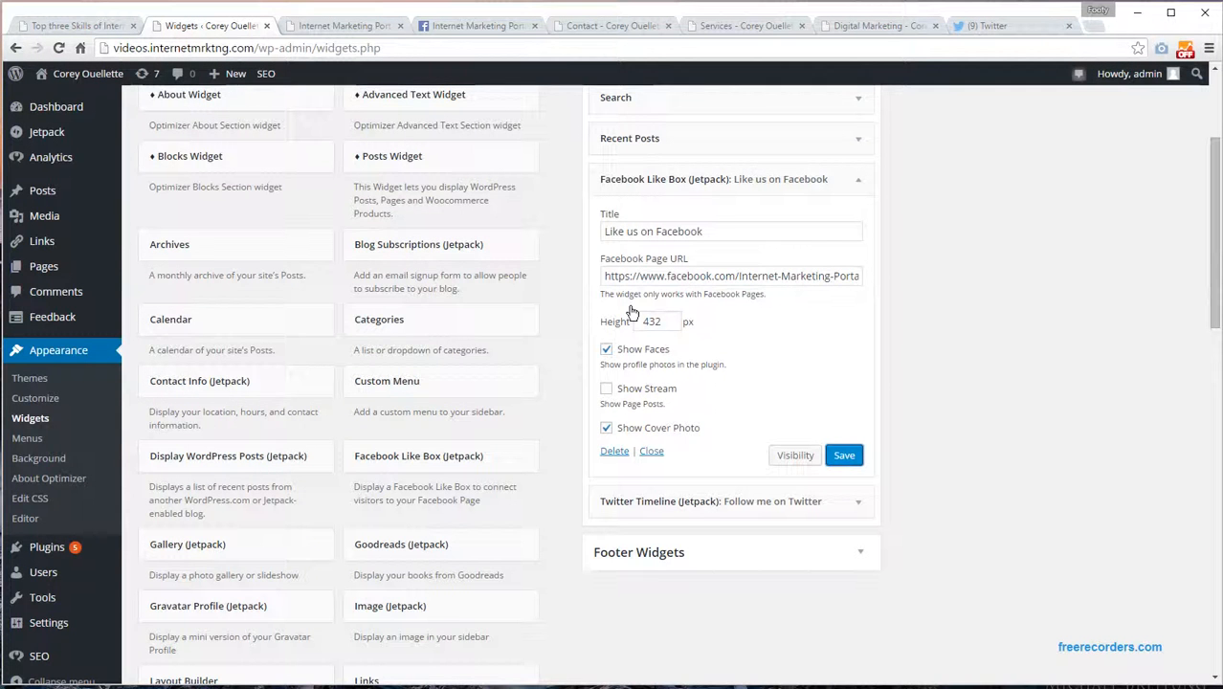
click(67, 27)
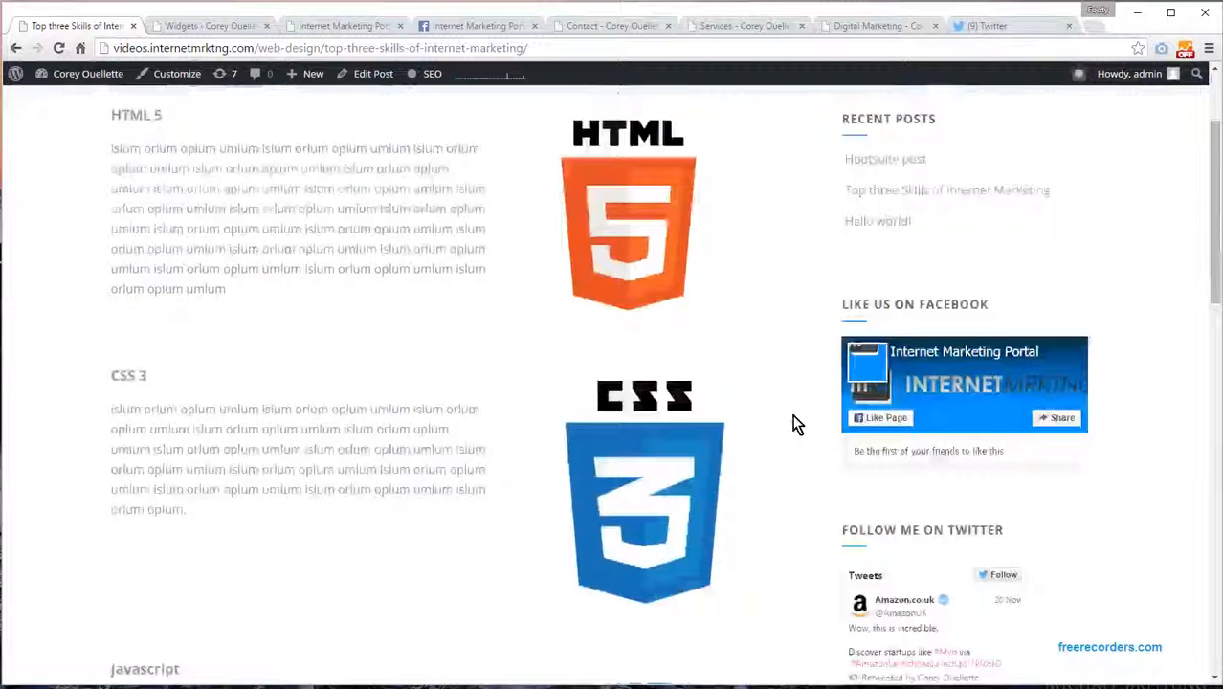
Step: Refresh the blog post and scroll to the sidebar's Facebook box and Twitter timeline
scroll(down, 3)
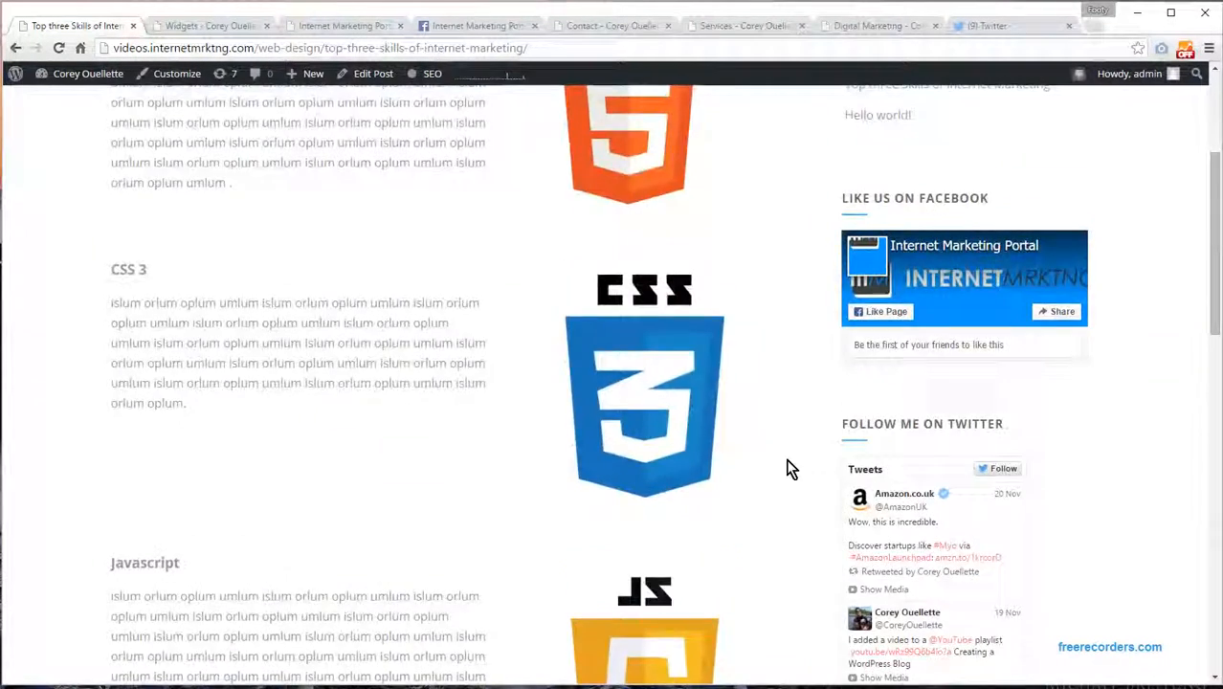